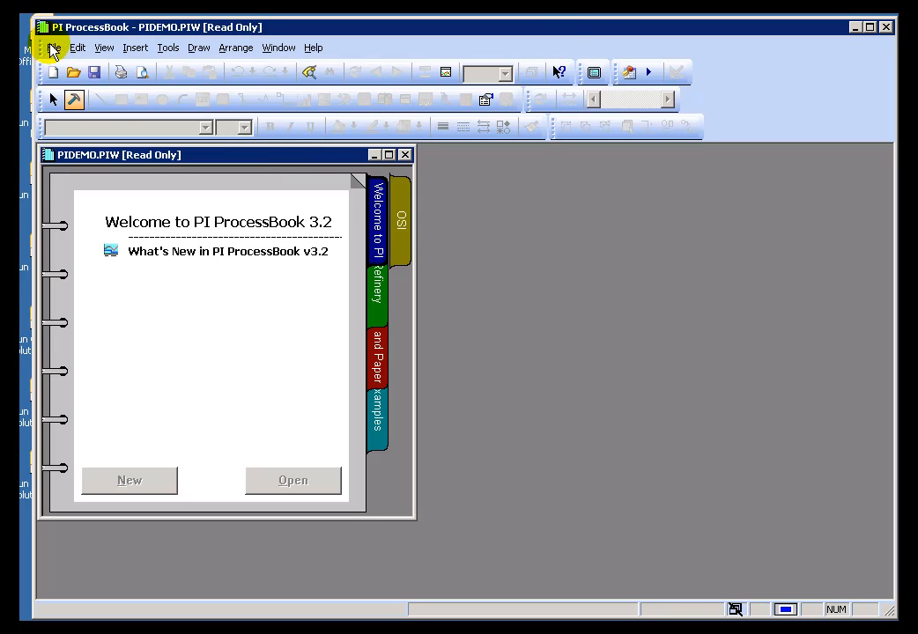
mouse_move(180, 54)
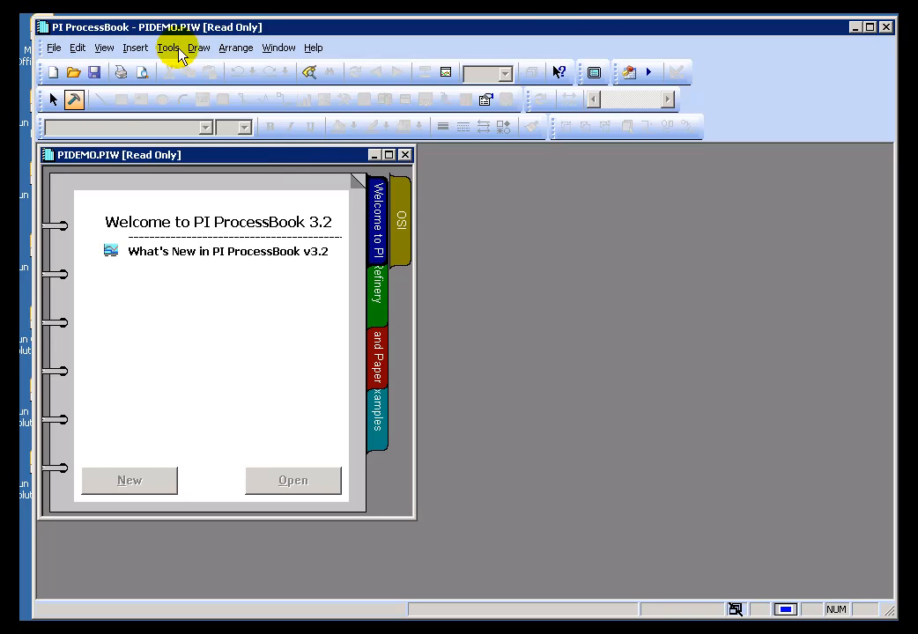
Open the Tag Search dialog from the Tools menu
click(167, 47)
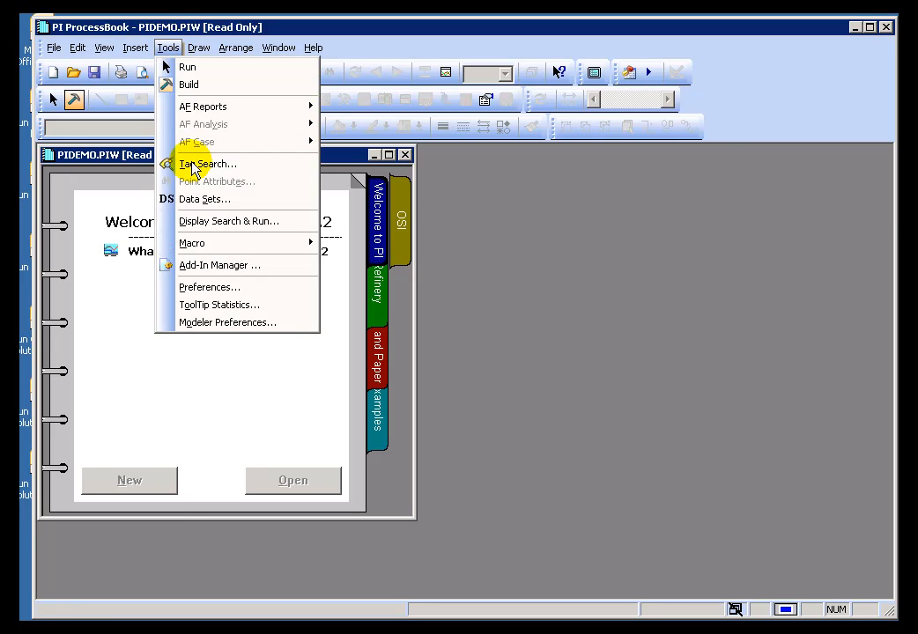
click(208, 163)
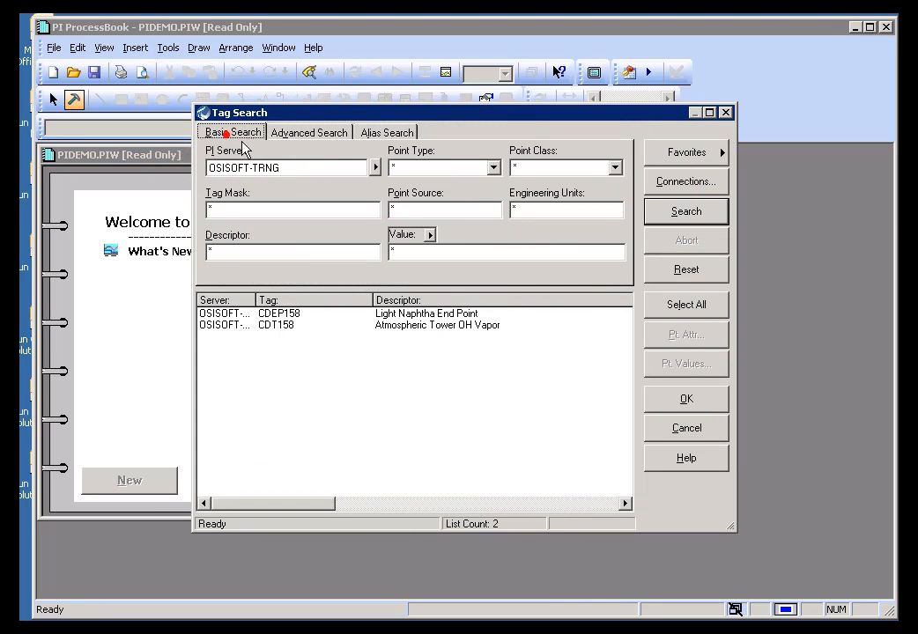
Reset the search and list the eight OSISOFT-TRNG tags matching the mask ba*
click(685, 270)
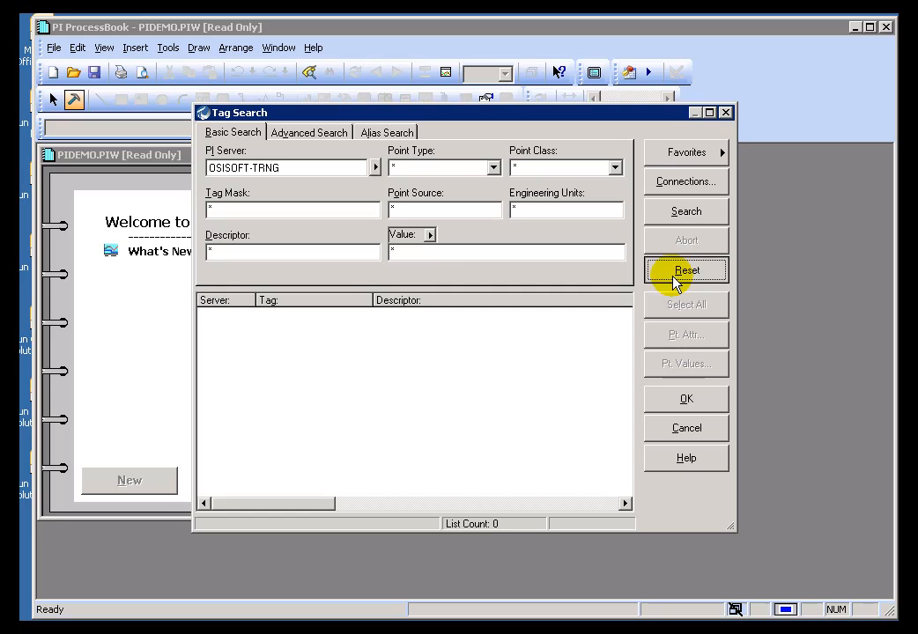
mouse_move(319, 266)
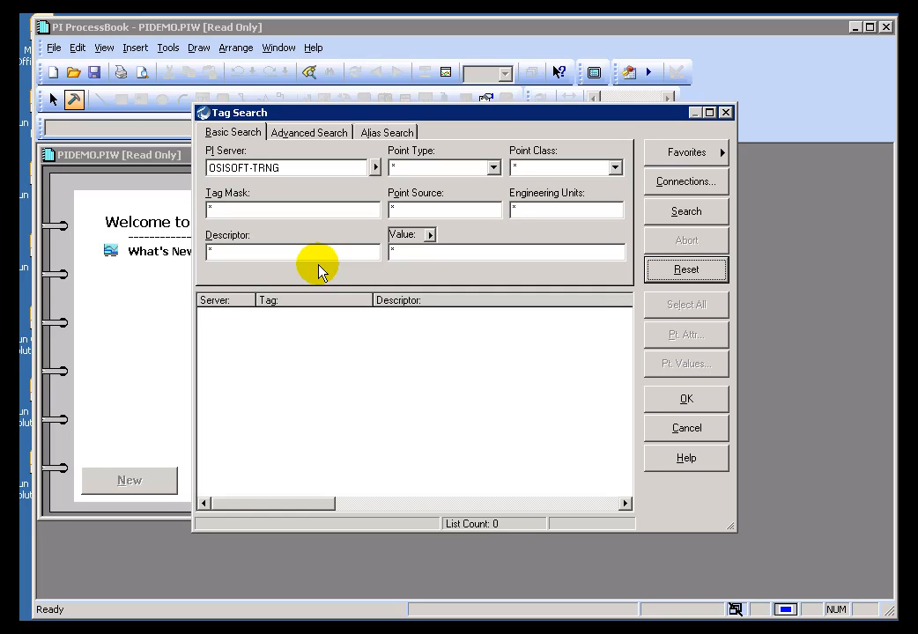
text(1)
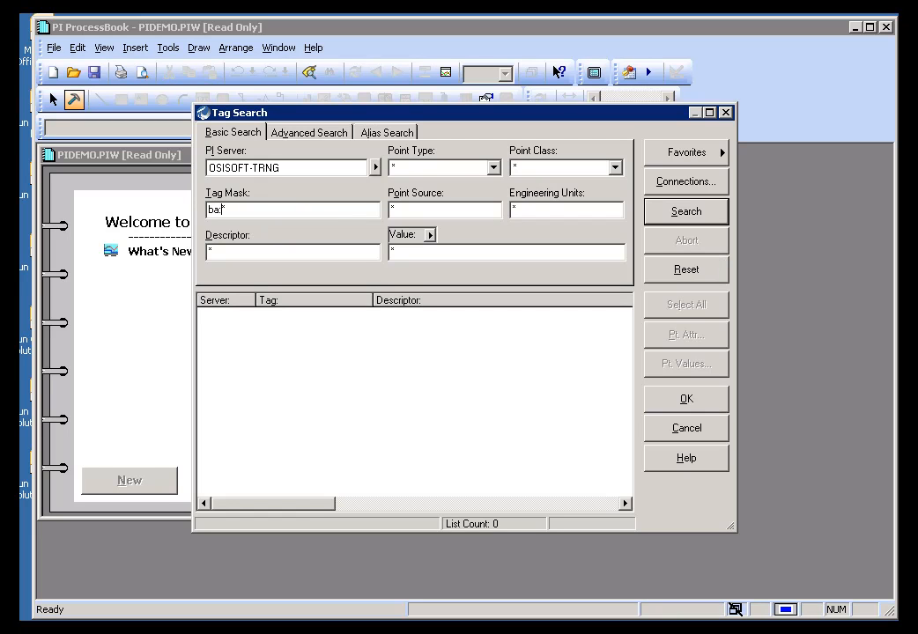
click(687, 212)
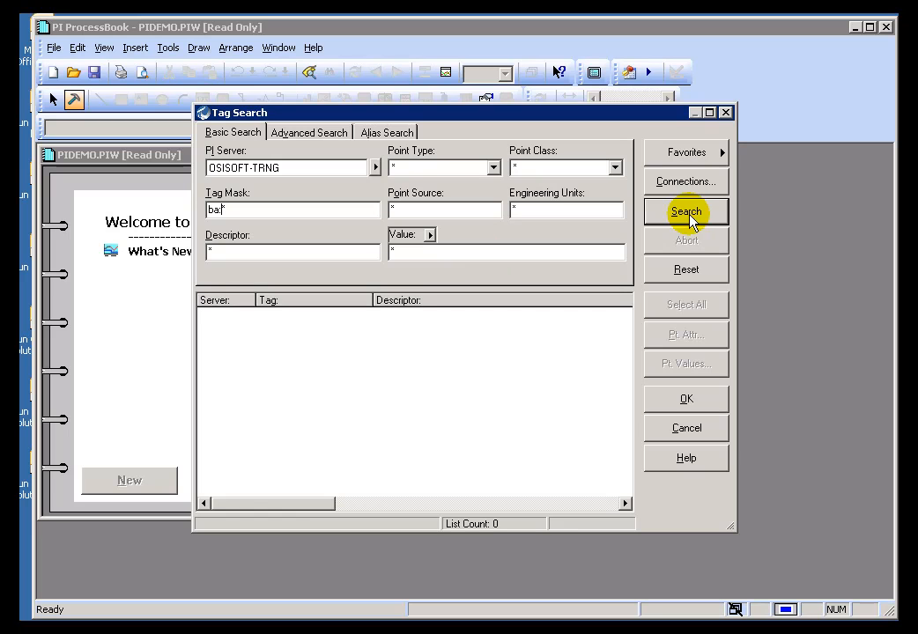
click(687, 211)
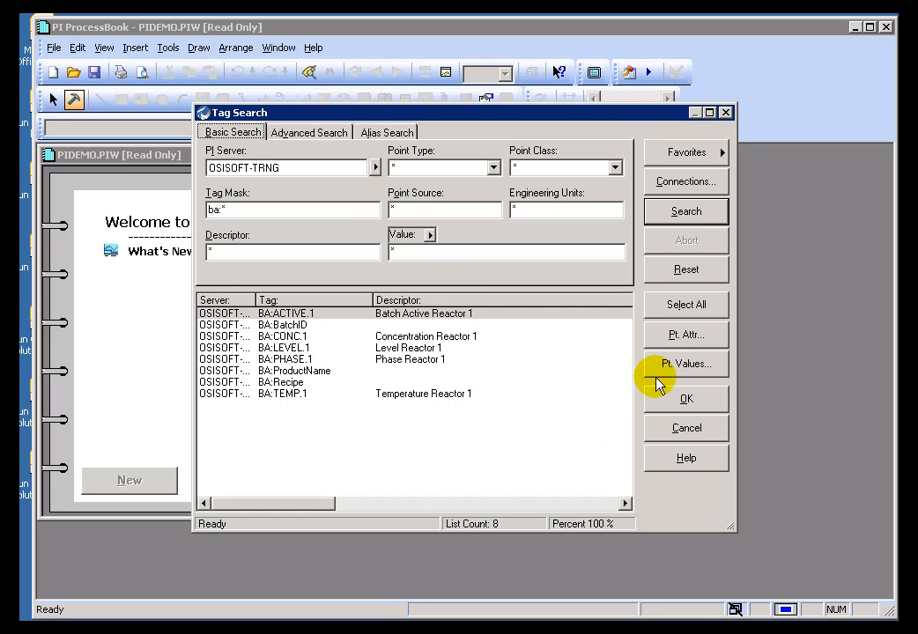
mouse_move(483, 176)
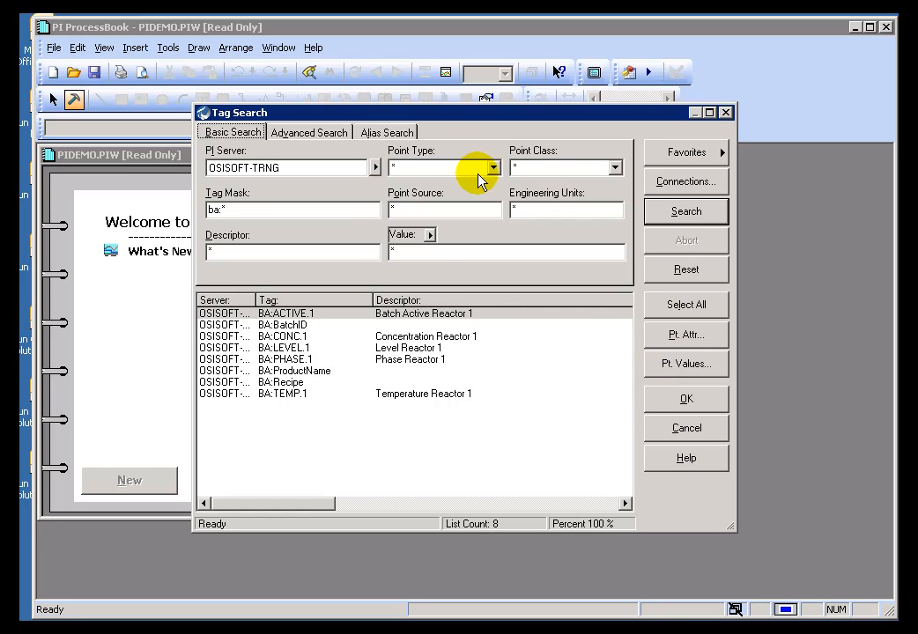
In Advanced Search, add the condition PIpoint.CompDev > 1 to the query
click(308, 132)
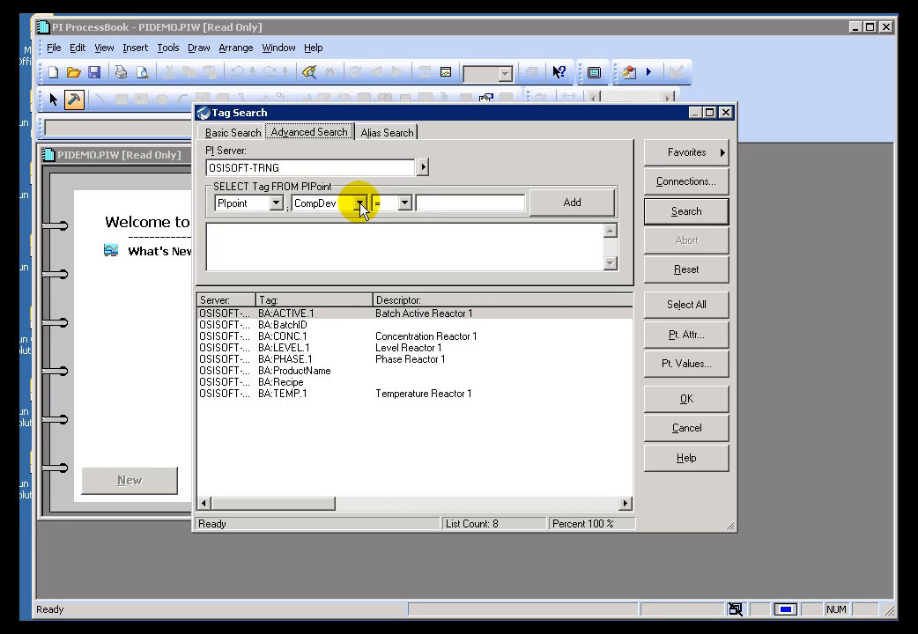
click(324, 202)
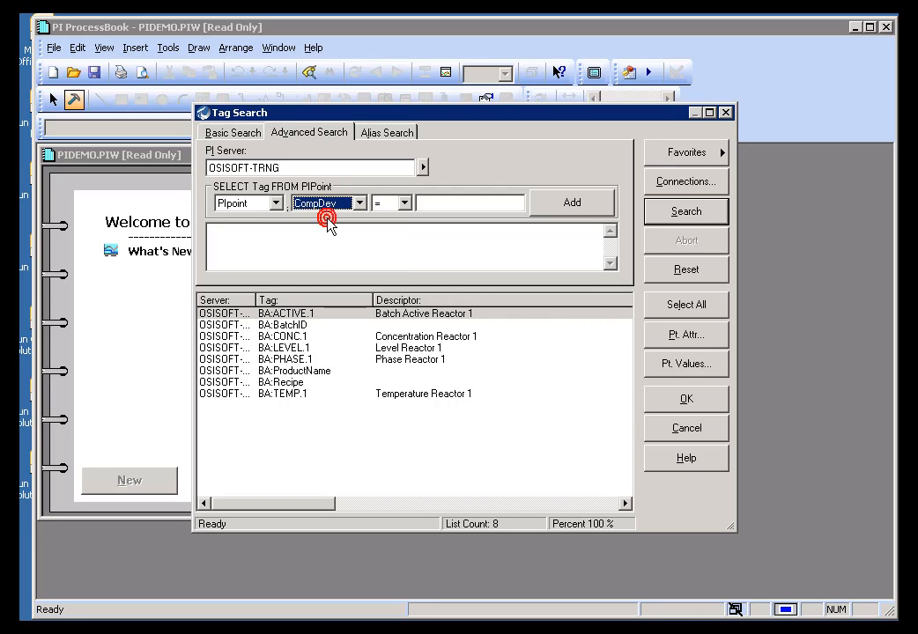
click(686, 270)
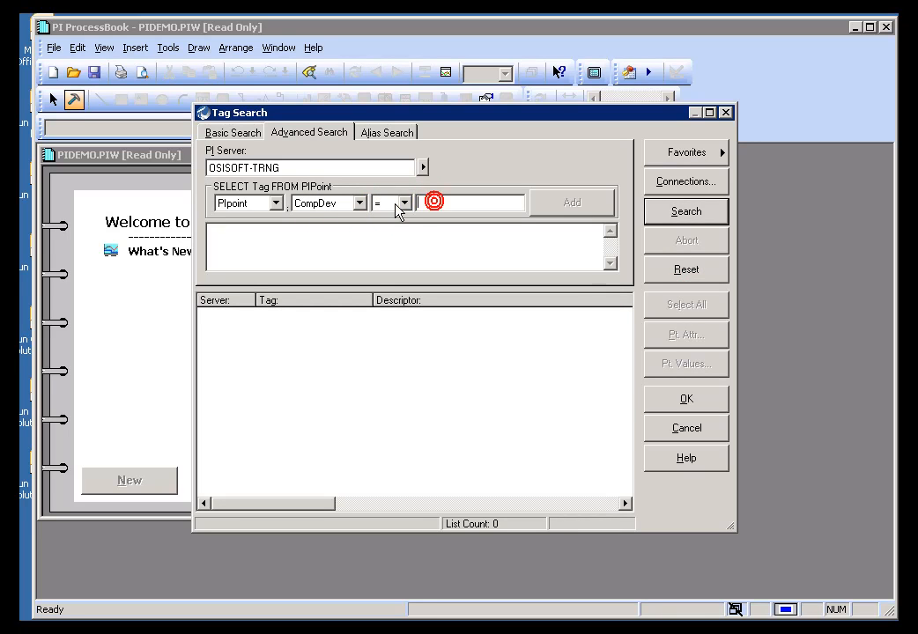
click(403, 203)
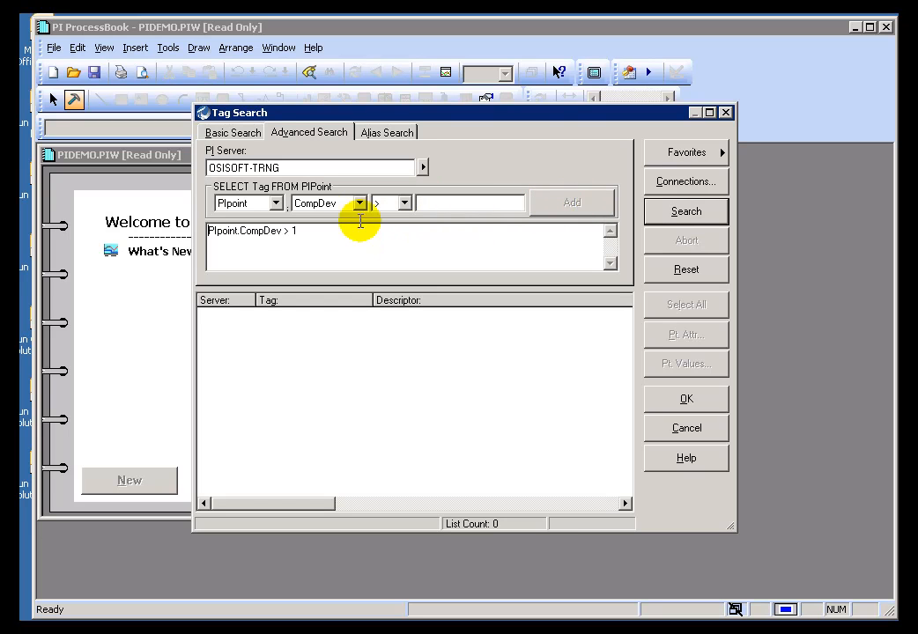
Add PointClass = 'base' to the query and list the ten matching tags
click(360, 202)
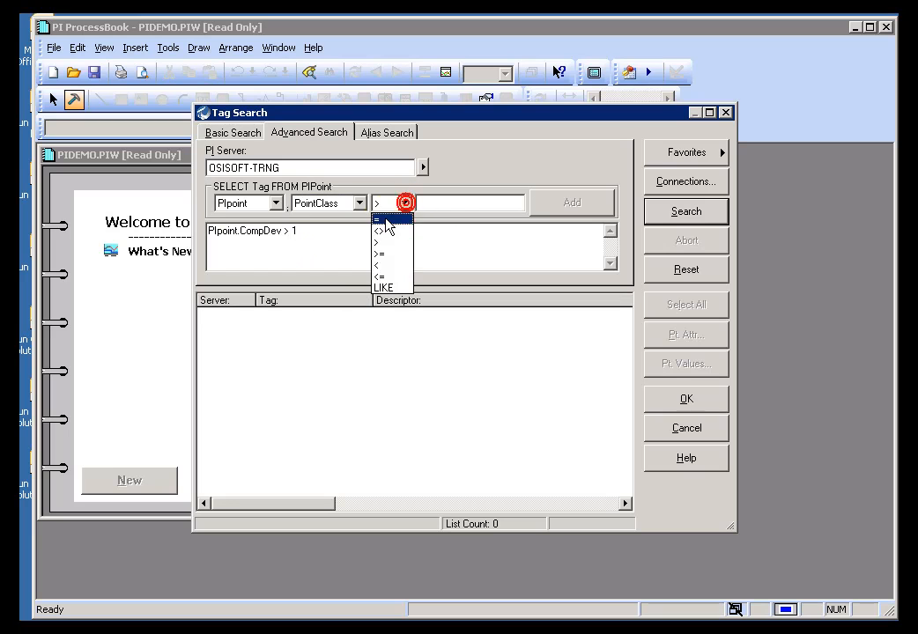
click(380, 219)
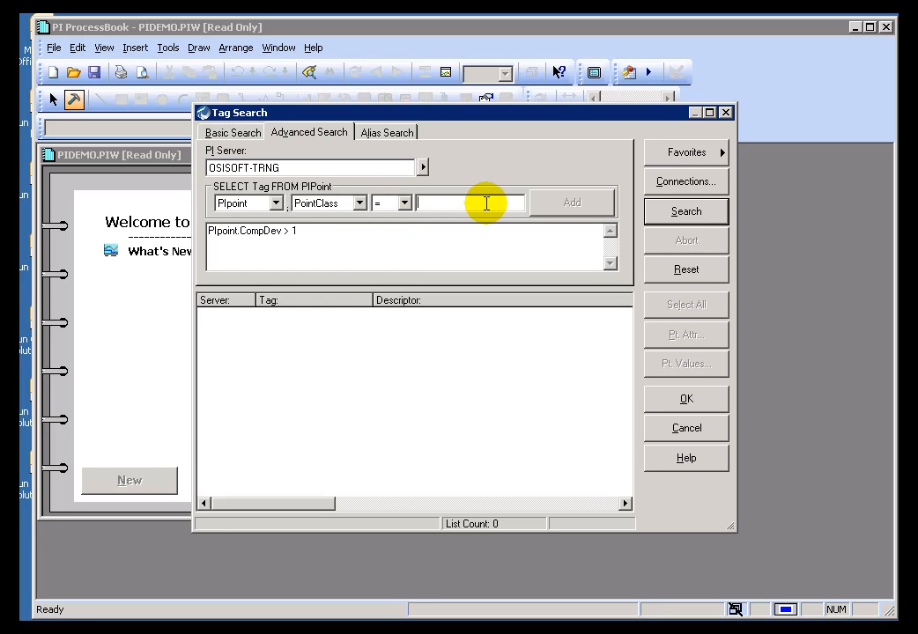
text(b)
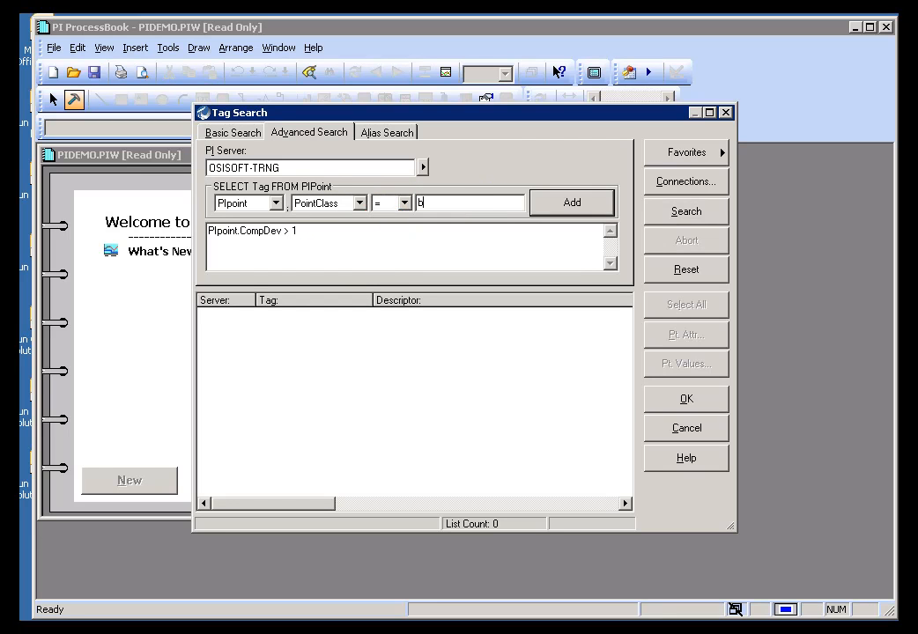
text(ase)
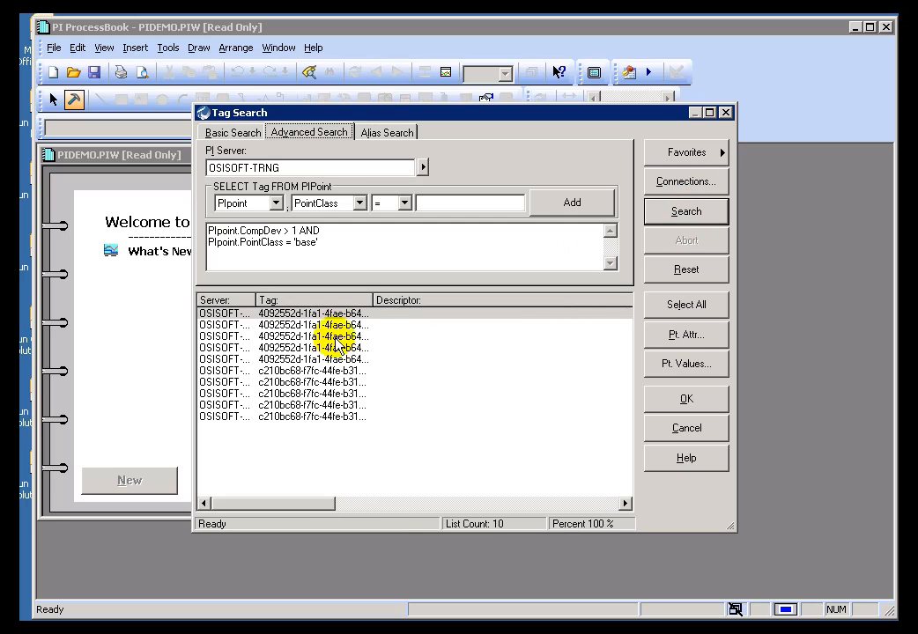
Widen the Server and Tag columns and select the first of the ten results
click(308, 314)
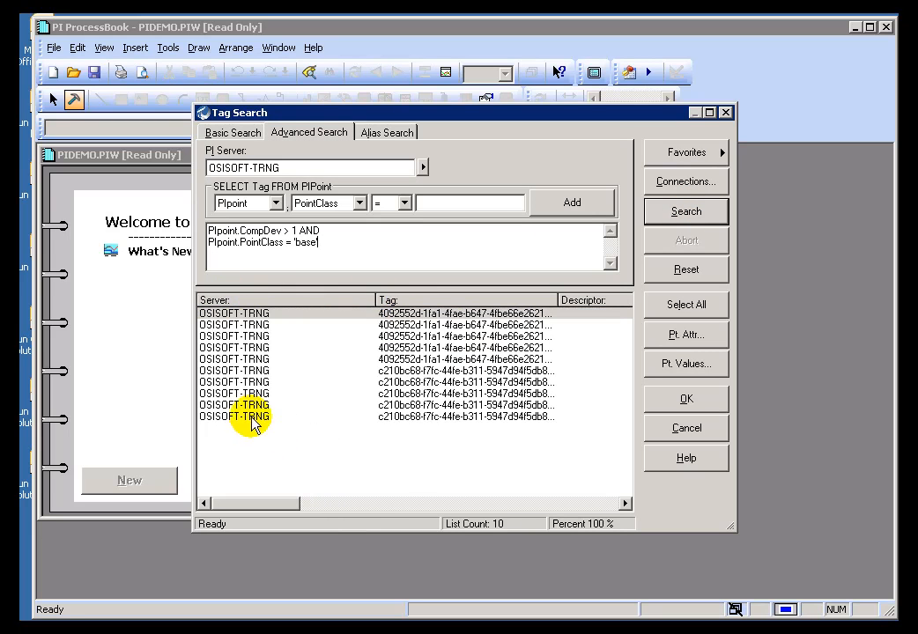
click(282, 314)
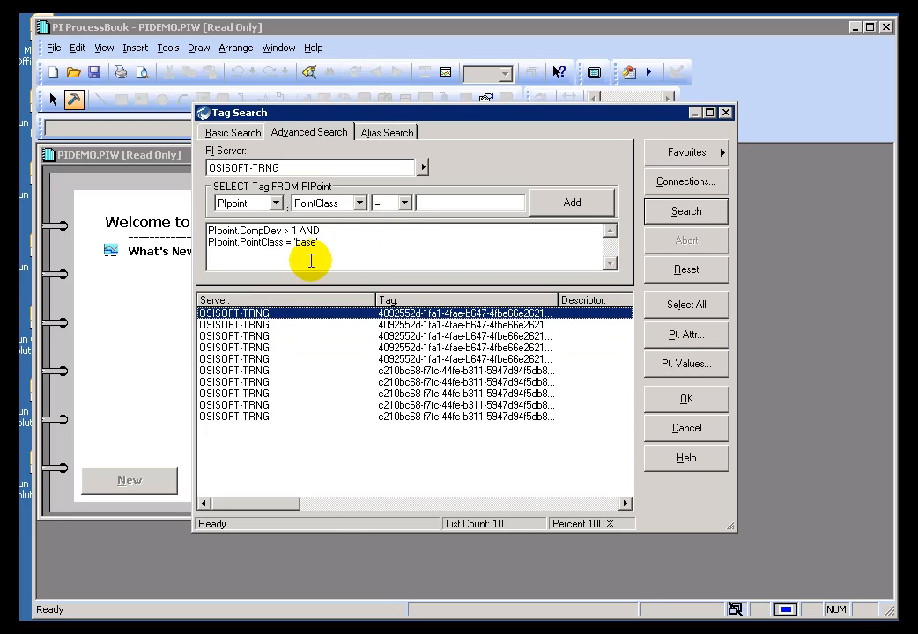